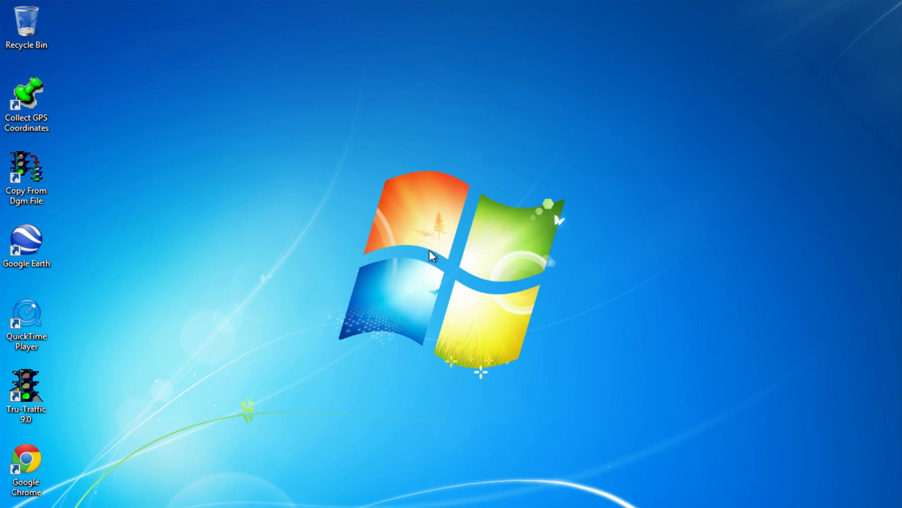
pyautogui.moveTo(111, 395)
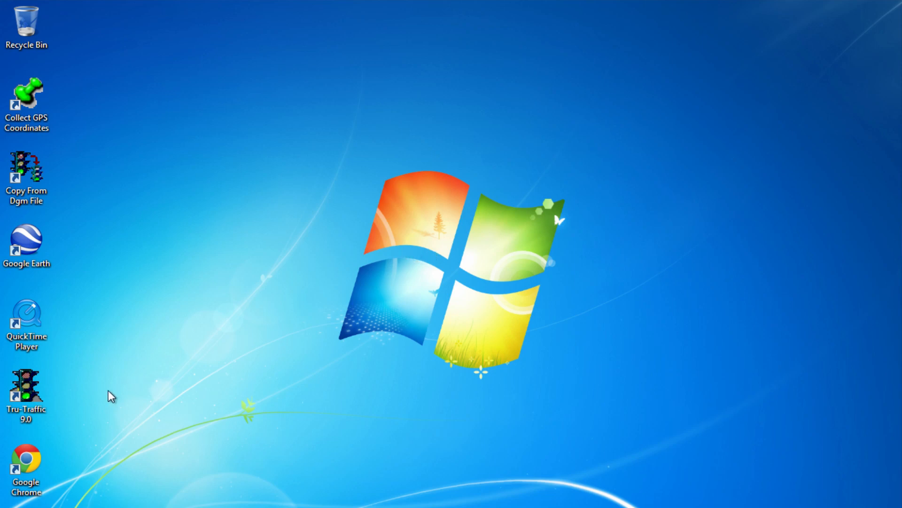
# Launch Google Chrome and search for the Tru-Traffic site at tsppd.com.
pyautogui.doubleClick(25, 461)
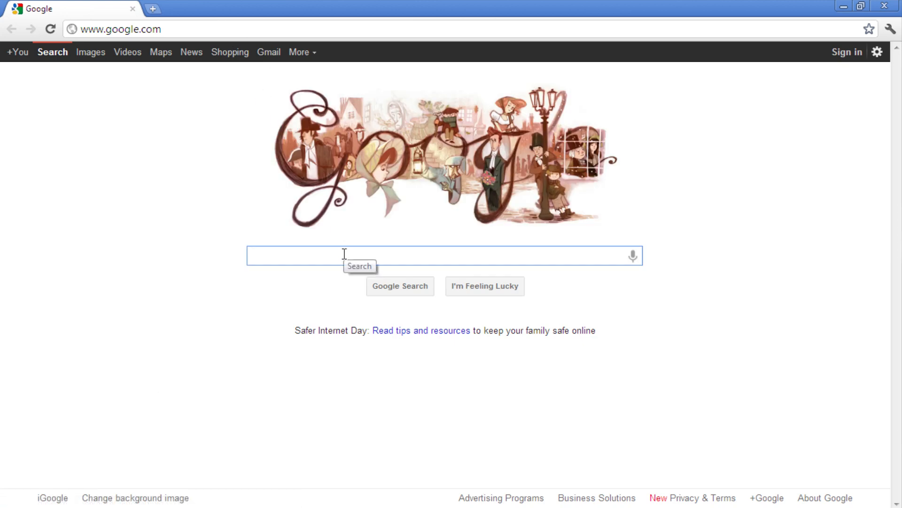
pyautogui.write('tru')
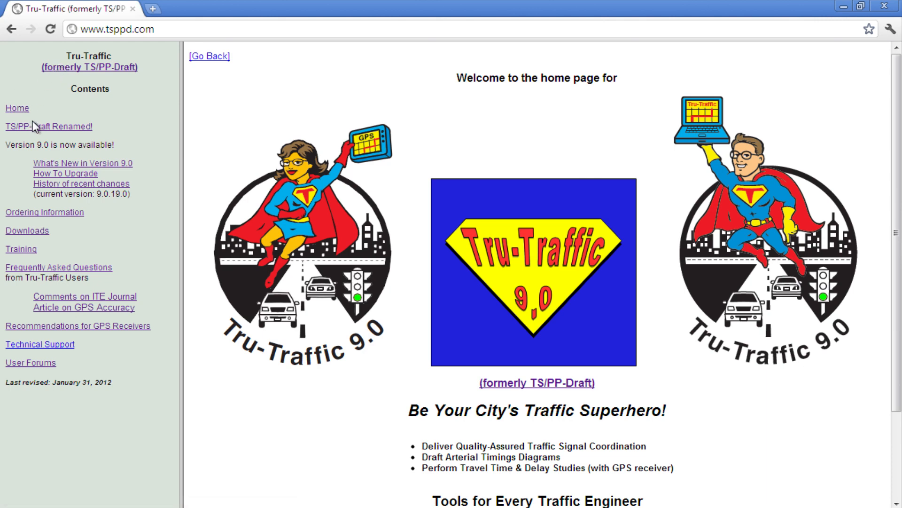
# Read the site's Renamed, What's New in 9.0 and History pages.
pyautogui.click(49, 126)
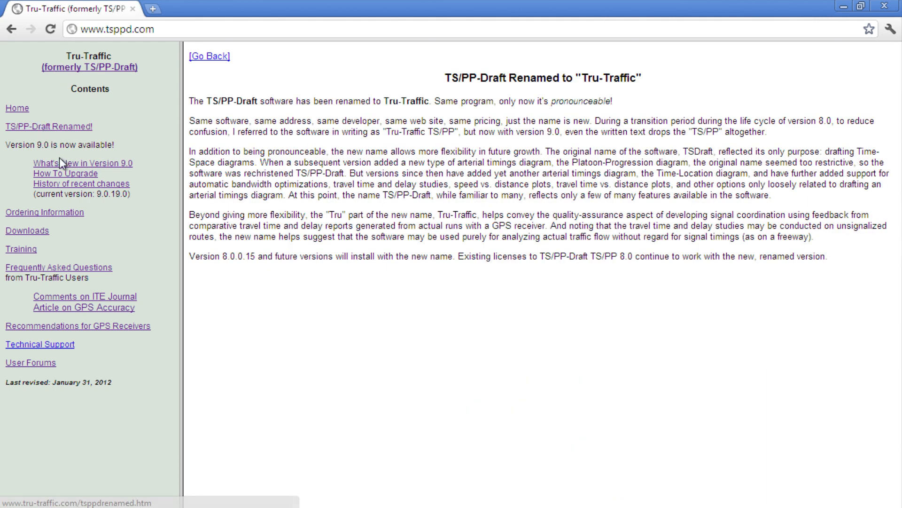
pyautogui.click(65, 173)
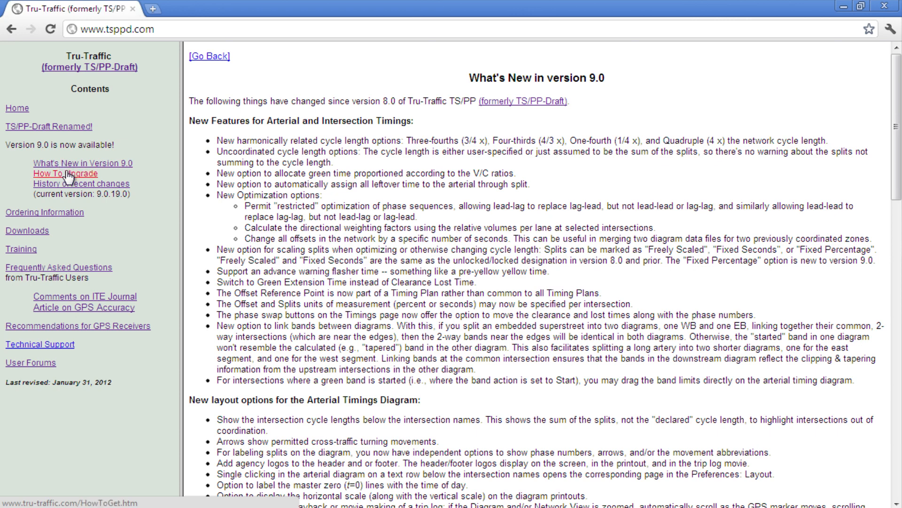
pyautogui.click(82, 183)
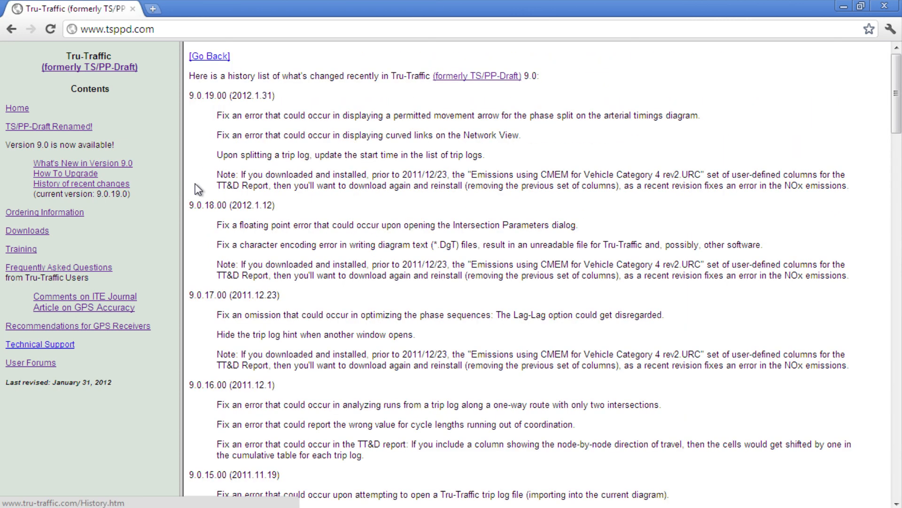
pyautogui.scroll(-3)
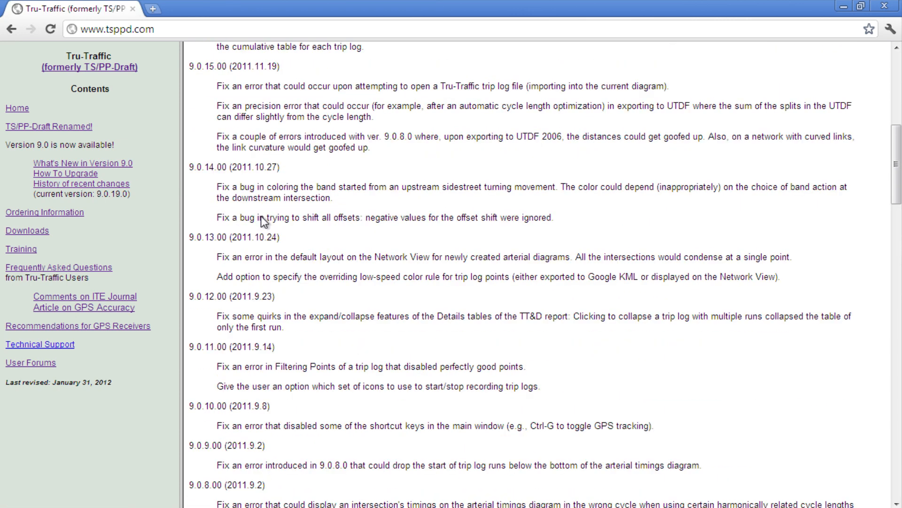
pyautogui.scroll(-3)
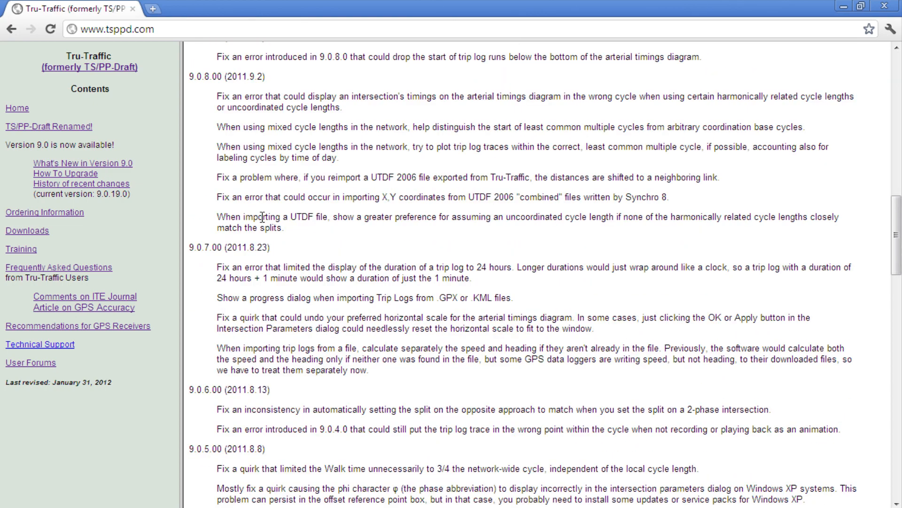
# View the Ordering, Downloads and Training pages, then close Chrome.
pyautogui.click(44, 212)
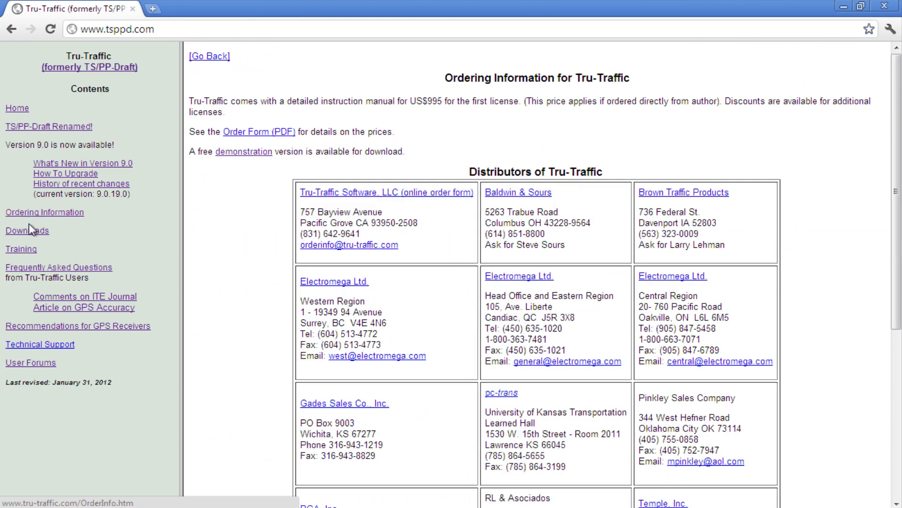
pyautogui.click(26, 230)
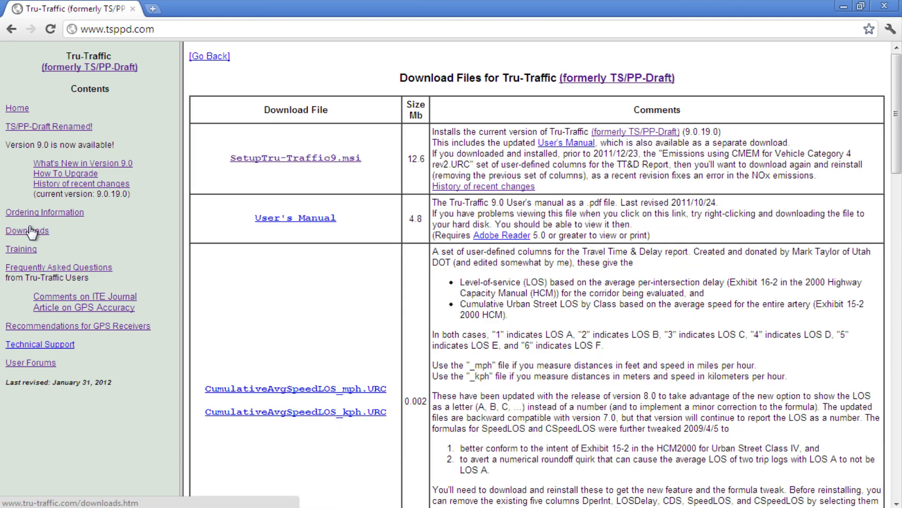
pyautogui.click(21, 249)
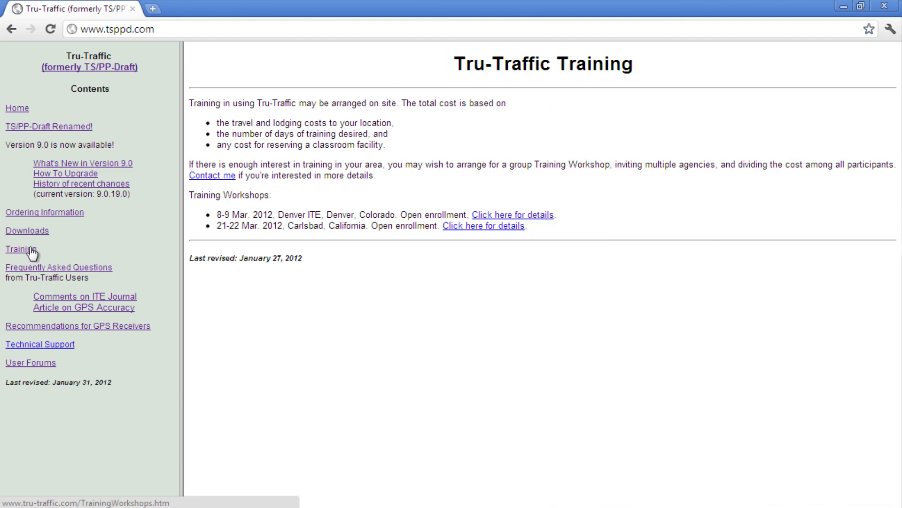
pyautogui.click(57, 266)
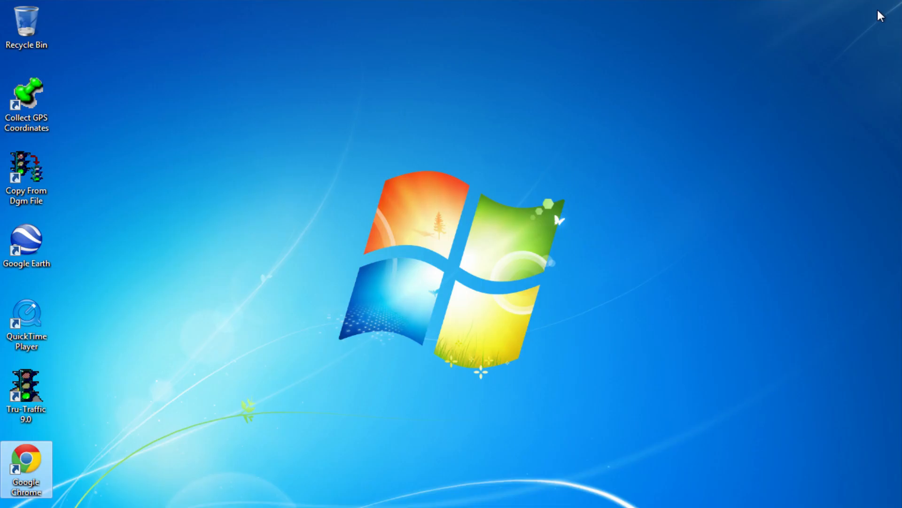
# Launch Tru-Traffic 9.0 from the desktop and view its Help menu.
pyautogui.doubleClick(27, 387)
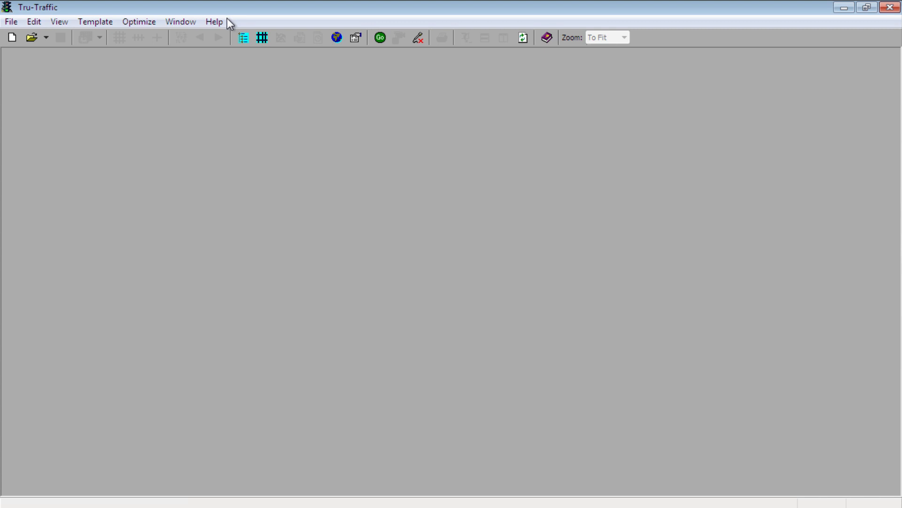
pyautogui.click(215, 22)
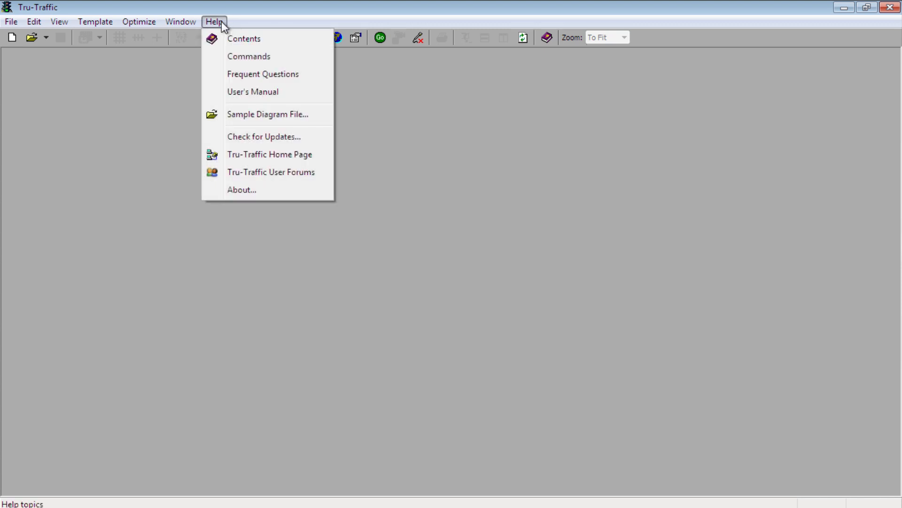
pyautogui.click(241, 189)
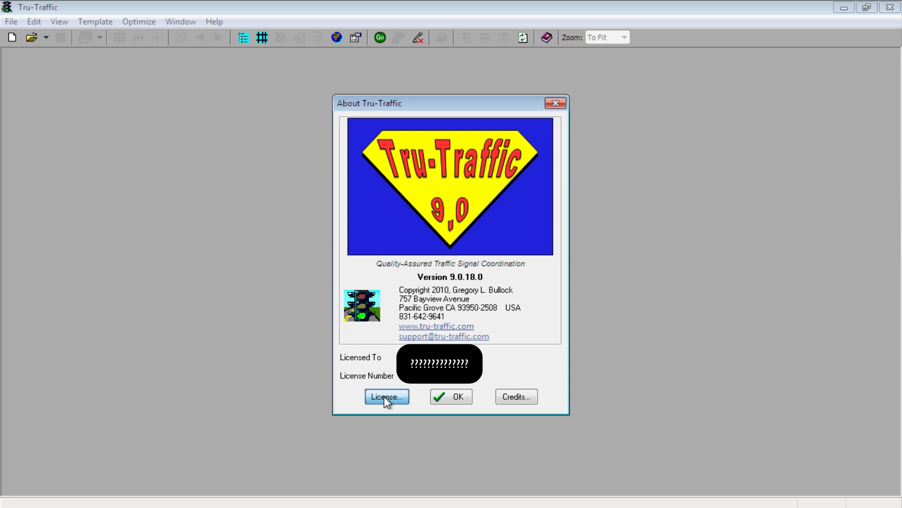
pyautogui.click(386, 396)
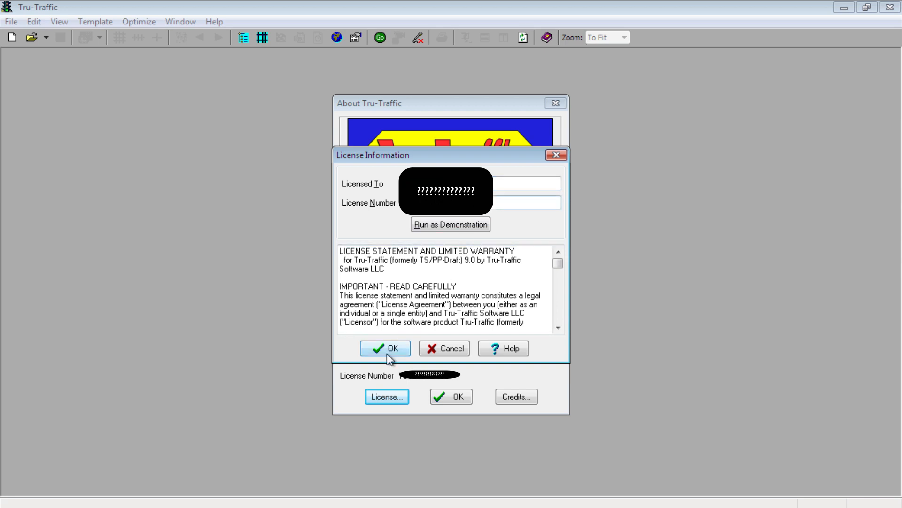
pyautogui.click(385, 349)
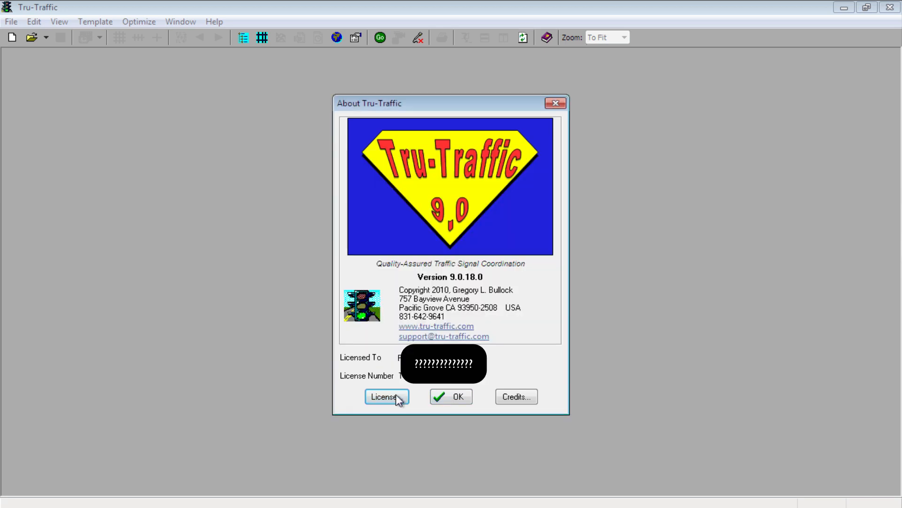
pyautogui.click(451, 397)
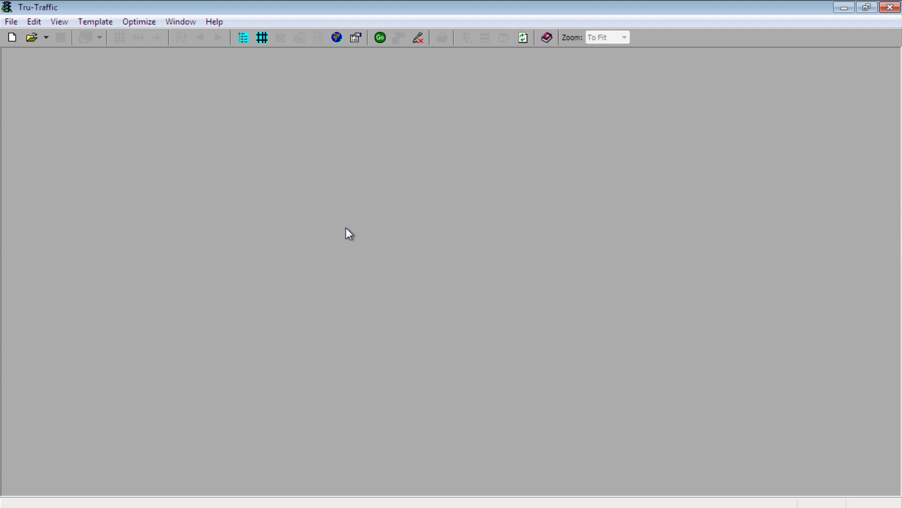
# Start a new arterial timings diagram with File > New.
pyautogui.click(9, 21)
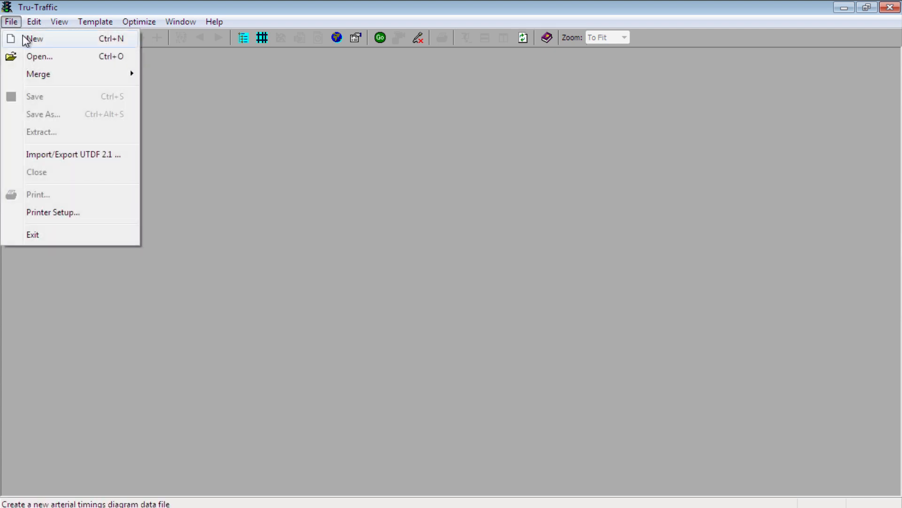
pyautogui.click(34, 39)
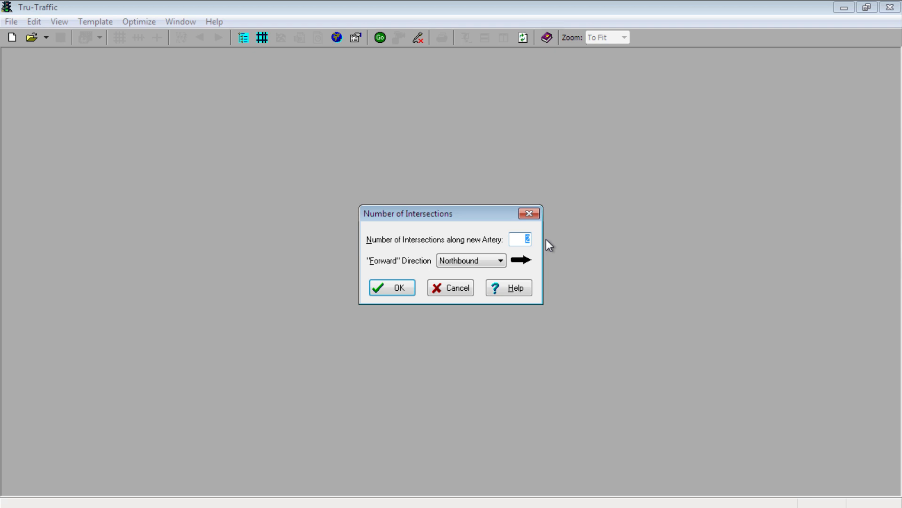
# Create the artery with 5 intersections and Eastbound forward direction.
pyautogui.write('5')
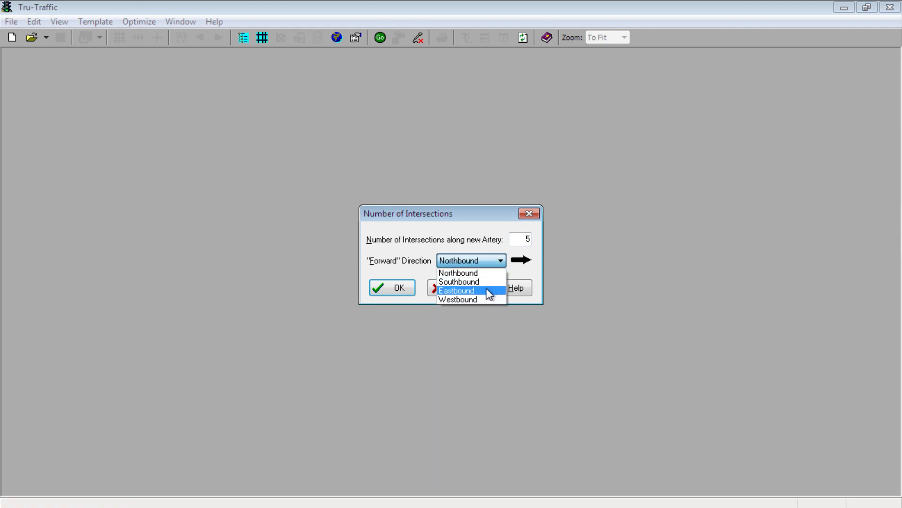
pyautogui.moveTo(487, 295)
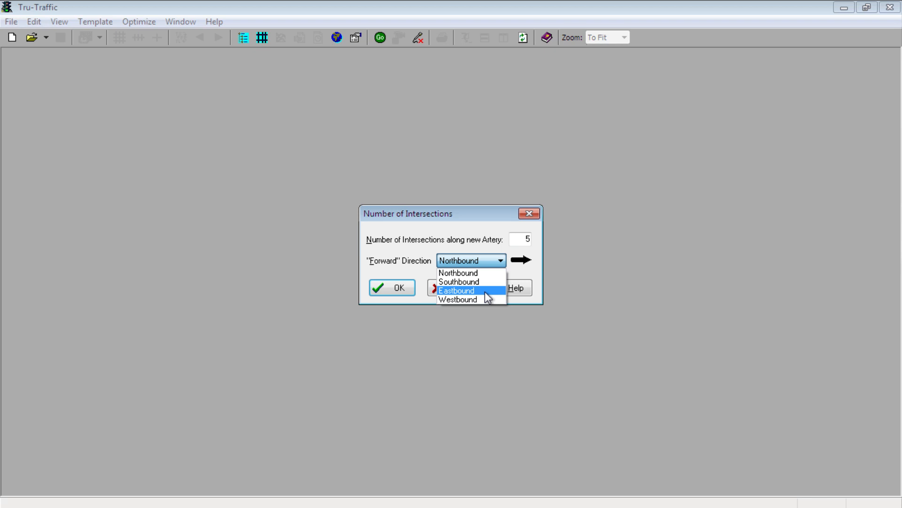
pyautogui.click(456, 290)
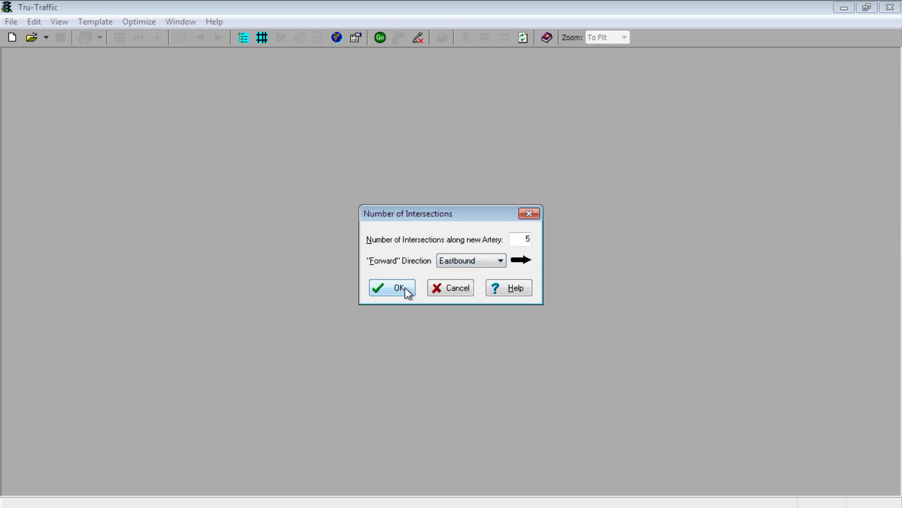
pyautogui.click(392, 288)
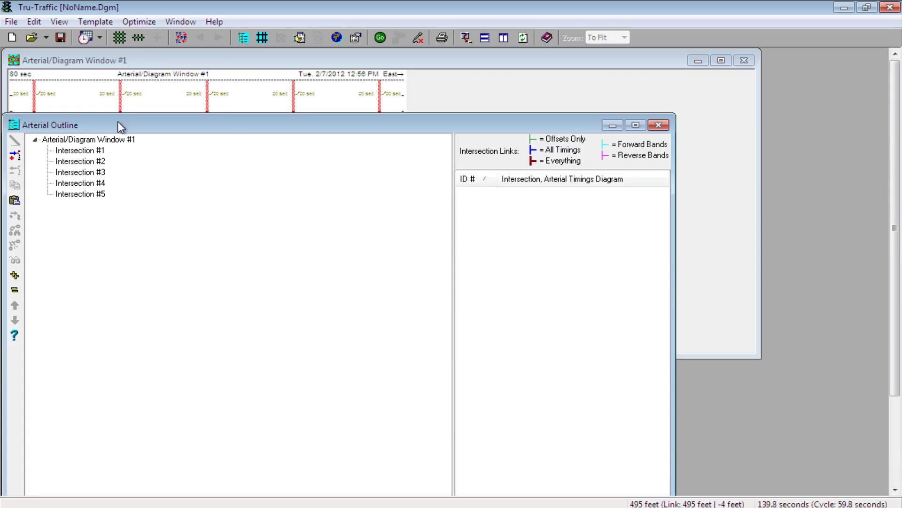
# Rename the artery to W Brambleton Ave in the Arterial Outline.
pyautogui.click(88, 139)
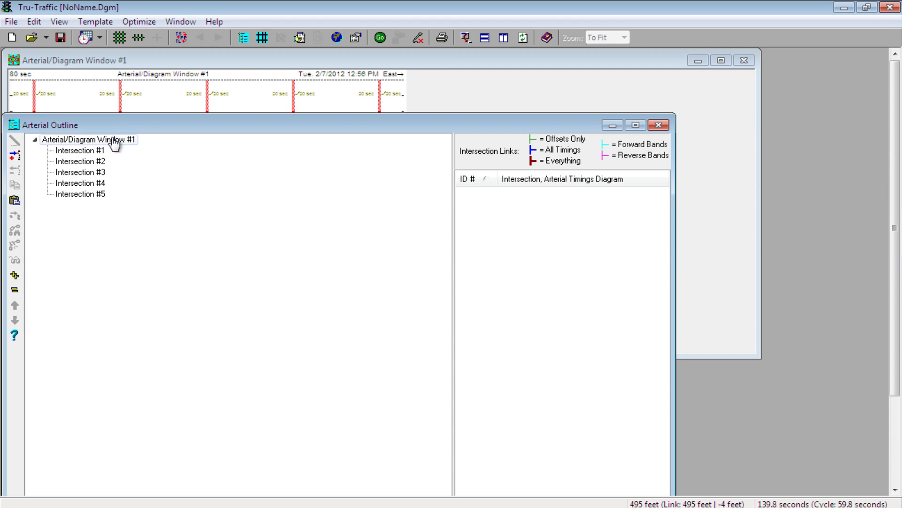
pyautogui.click(88, 139)
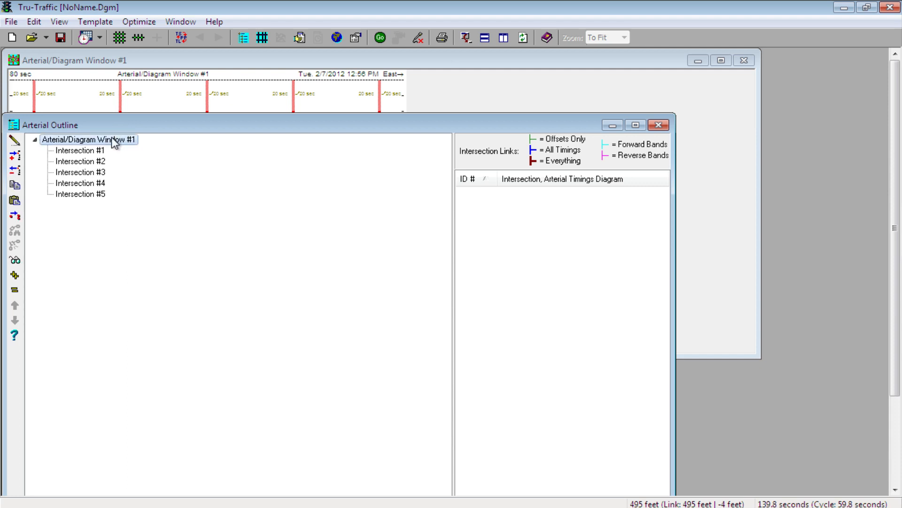
pyautogui.doubleClick(88, 139)
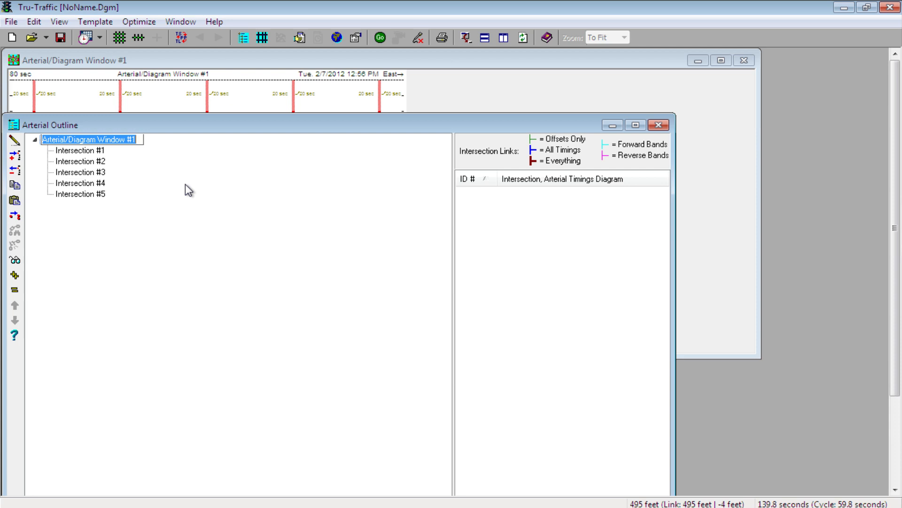
pyautogui.write('W Brambleton Ave')
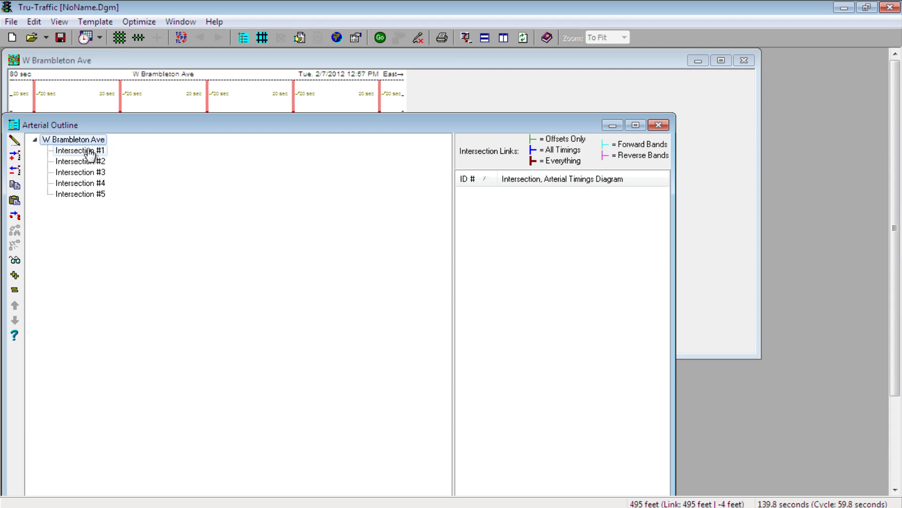
# Rename intersections #1 and #2 to Duke St and Boush St.
pyautogui.click(80, 151)
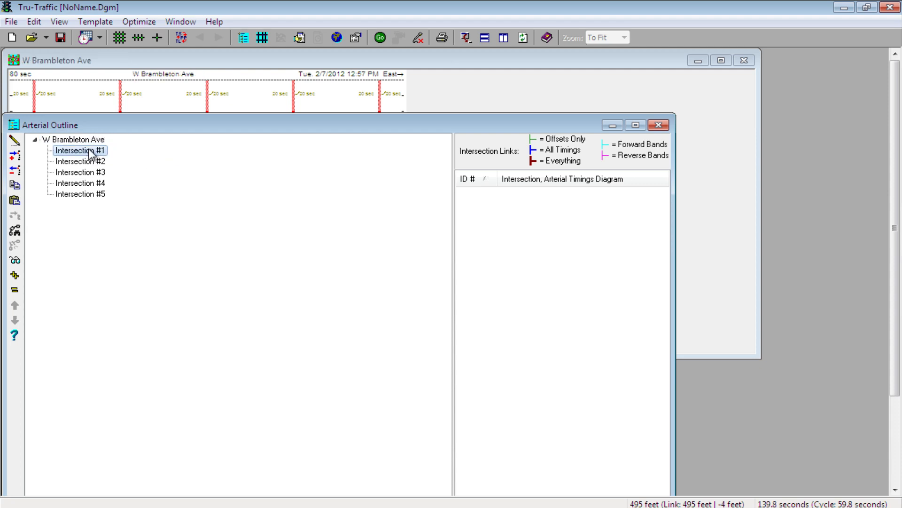
pyautogui.write('Duke')
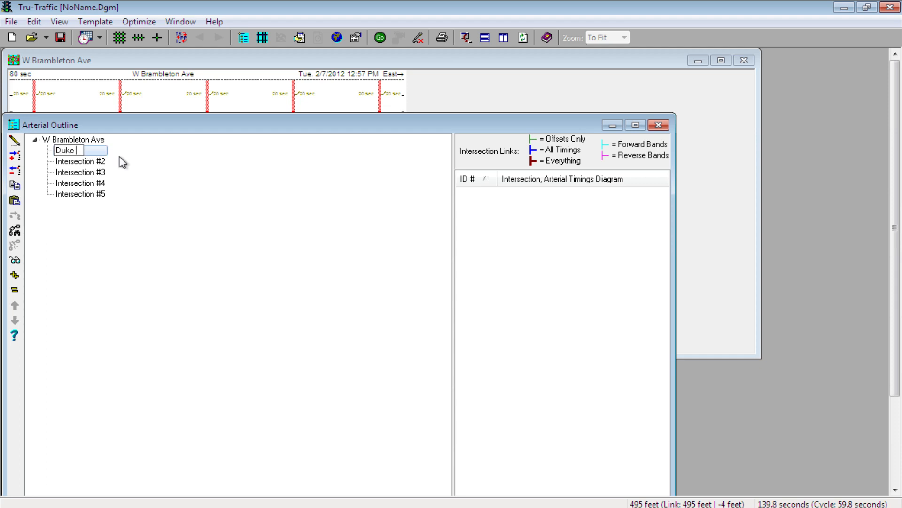
pyautogui.write('St')
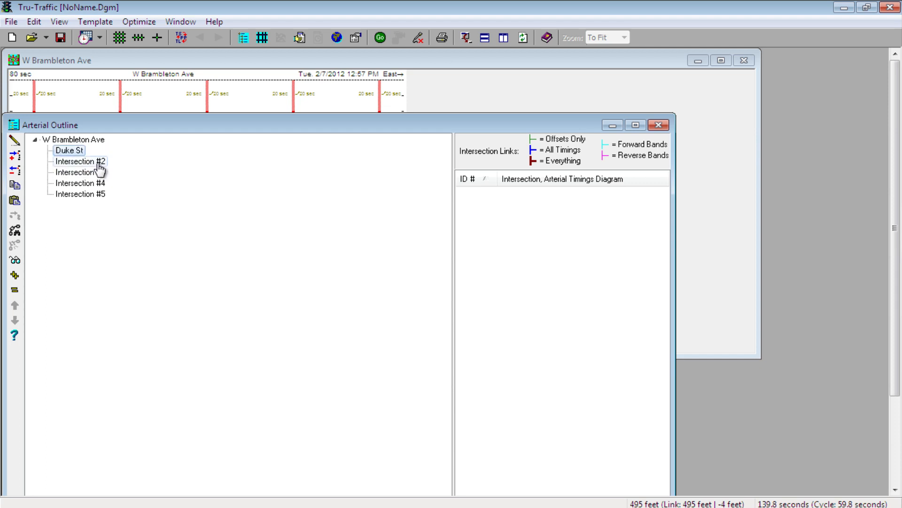
pyautogui.click(81, 161)
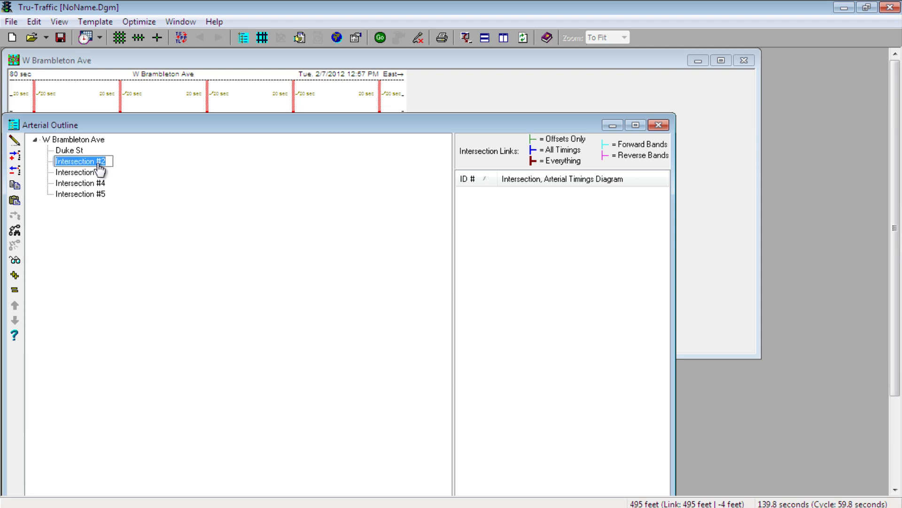
pyautogui.write('Boush St')
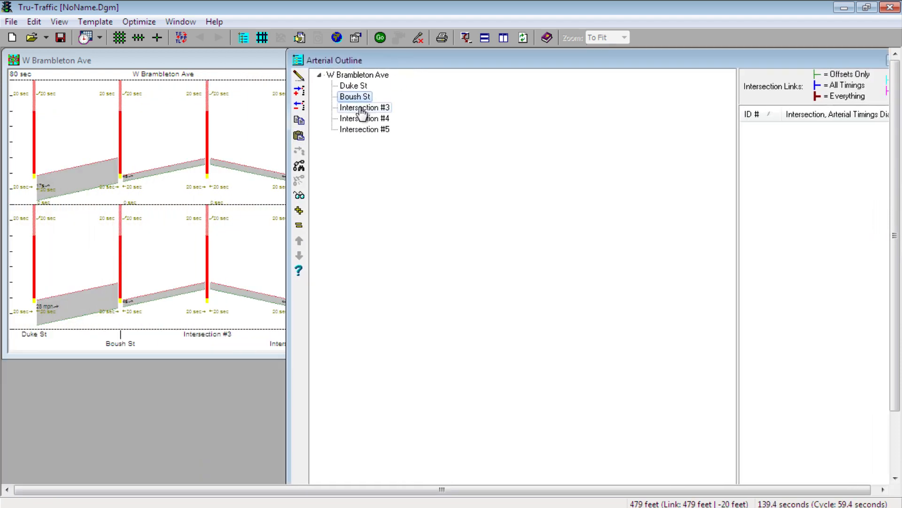
# Rename intersections #3–#5 to Granby St, Monticello Ave and St Paul's Blvd.
pyautogui.click(364, 108)
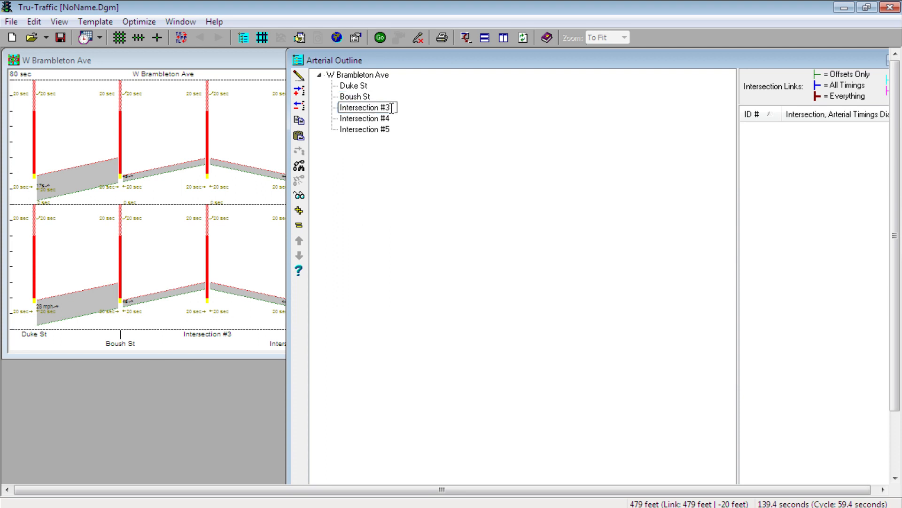
pyautogui.write('Granby St')
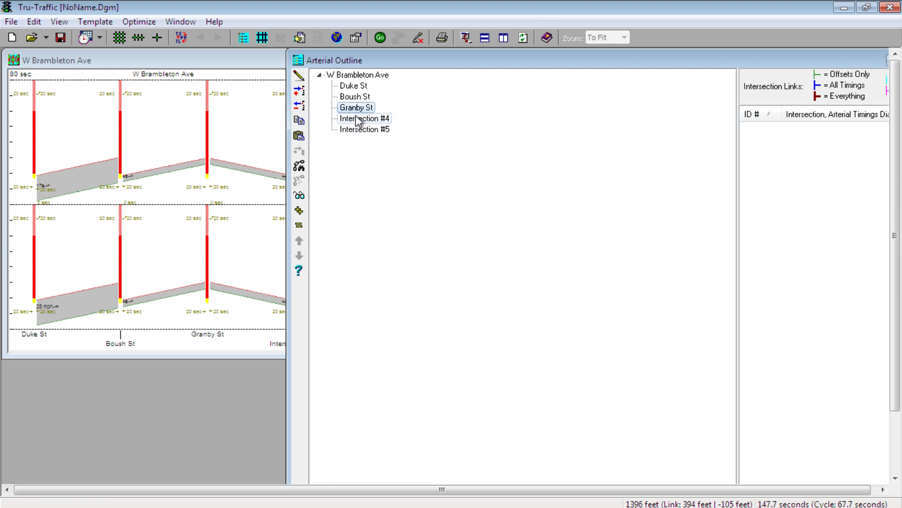
pyautogui.click(365, 118)
pyautogui.write('Monticello Ave')
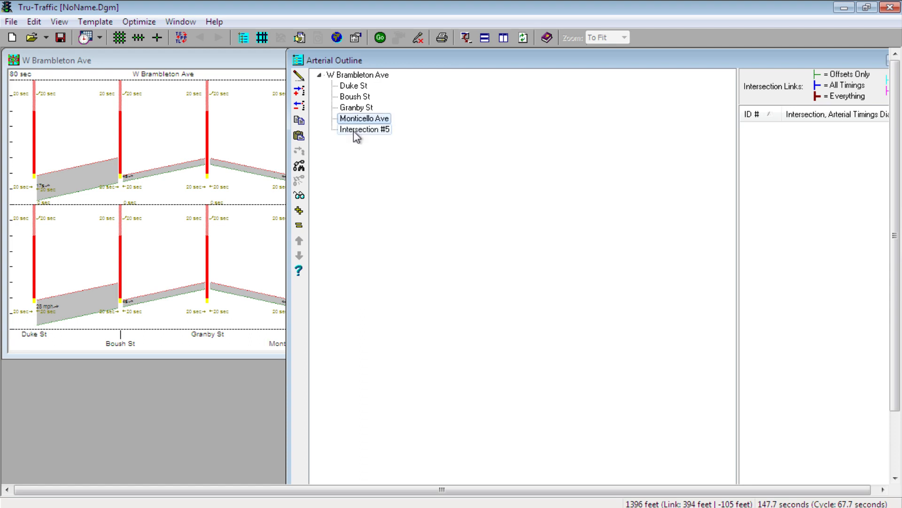
pyautogui.click(364, 128)
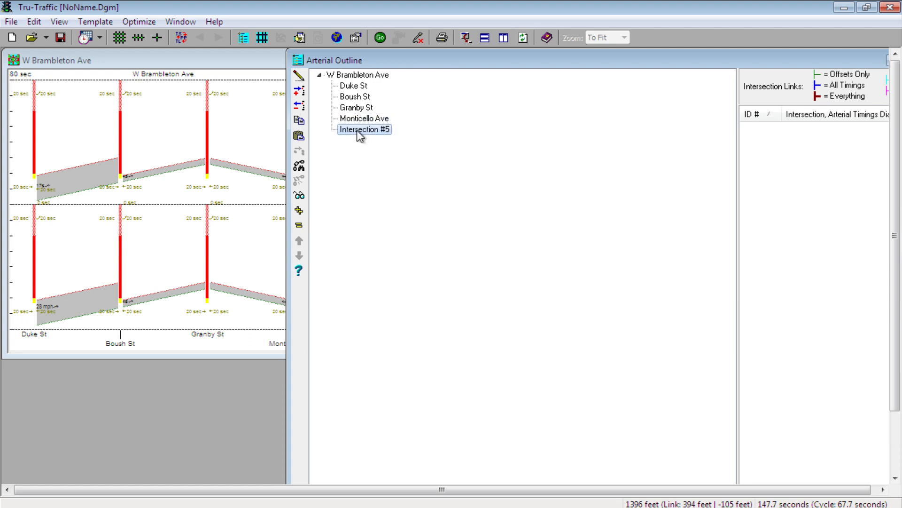
pyautogui.write("St Paul's")
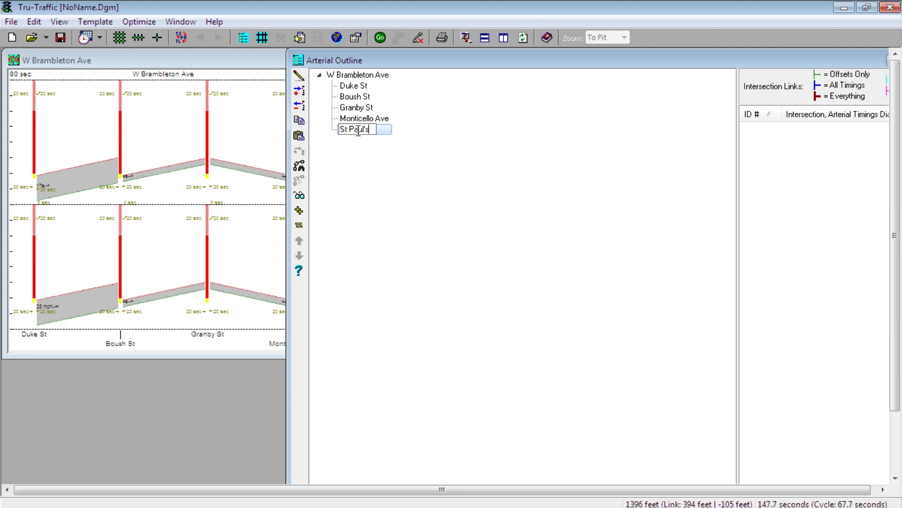
pyautogui.write('Blv')
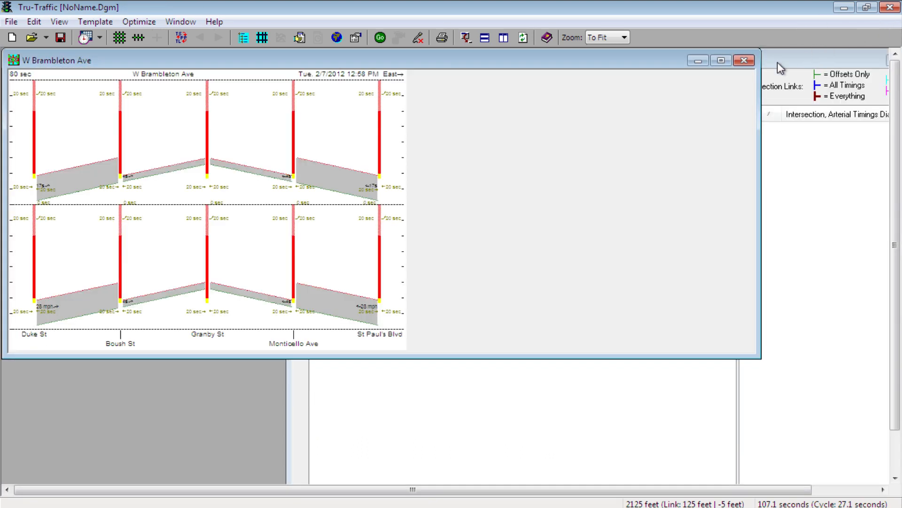
pyautogui.click(721, 61)
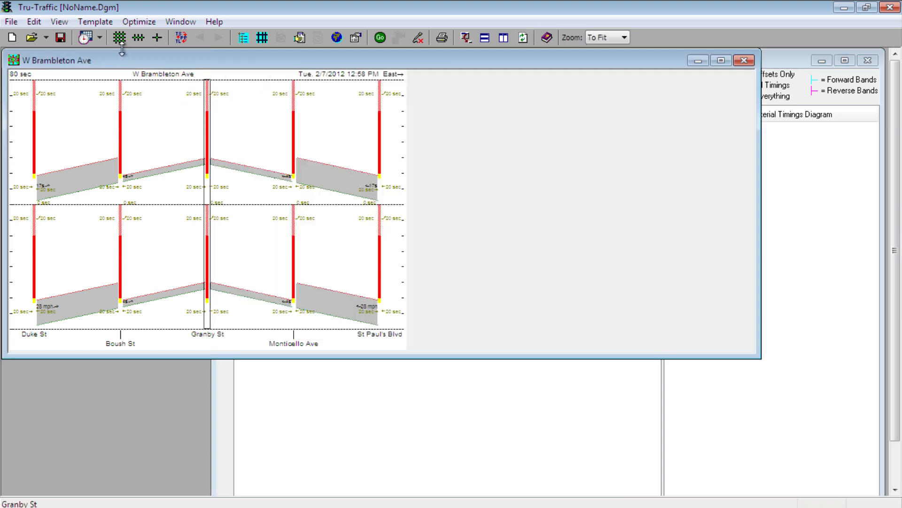
pyautogui.moveTo(118, 38)
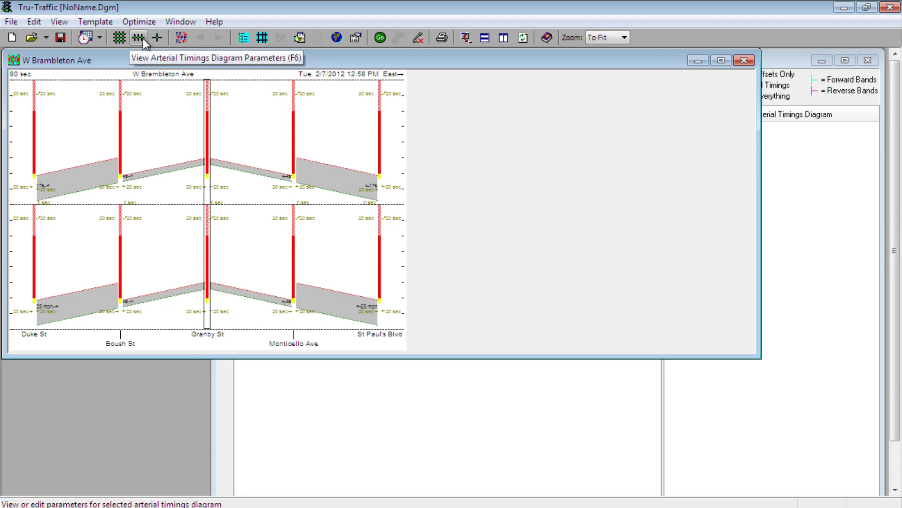
pyautogui.moveTo(157, 38)
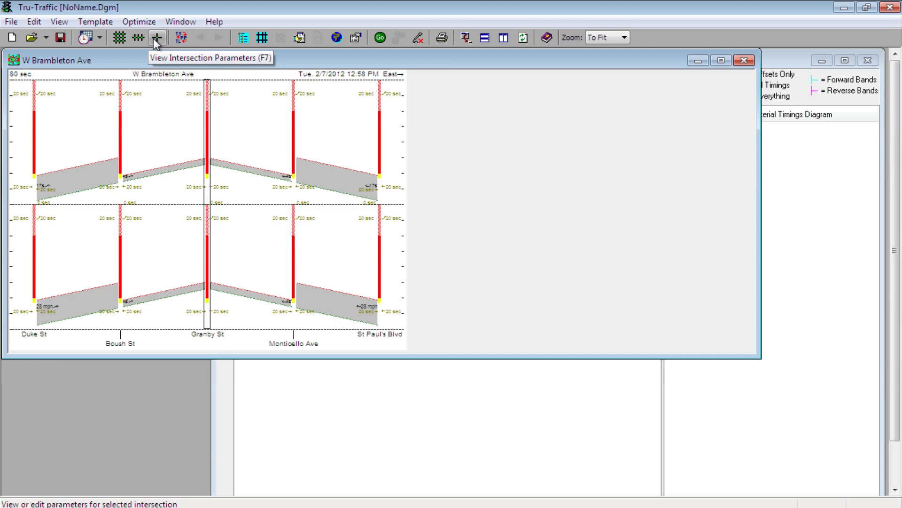
pyautogui.moveTo(119, 38)
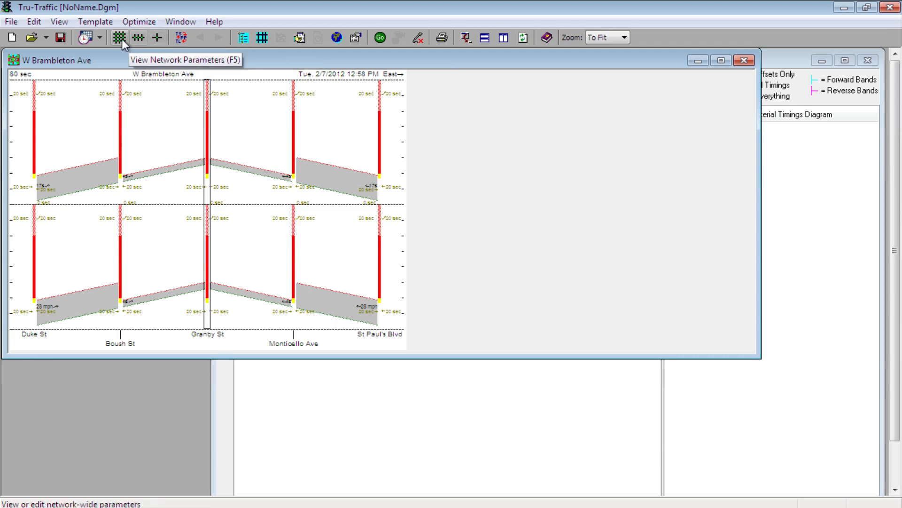